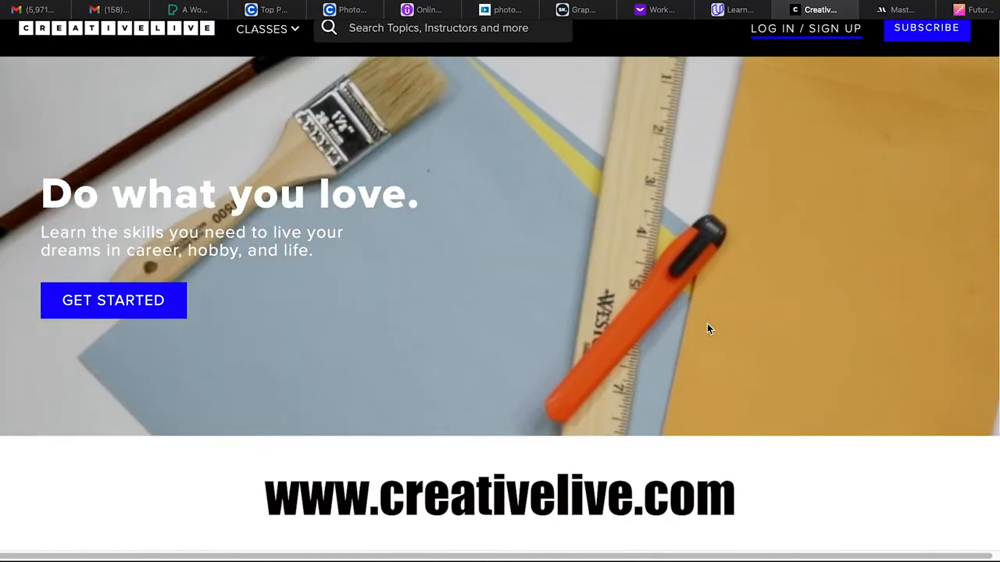
Step: Scroll through the CreativeLive homepage sections and back toward the header
{"action": "scroll", "scroll_direction": "down", "scroll_amount": 3}
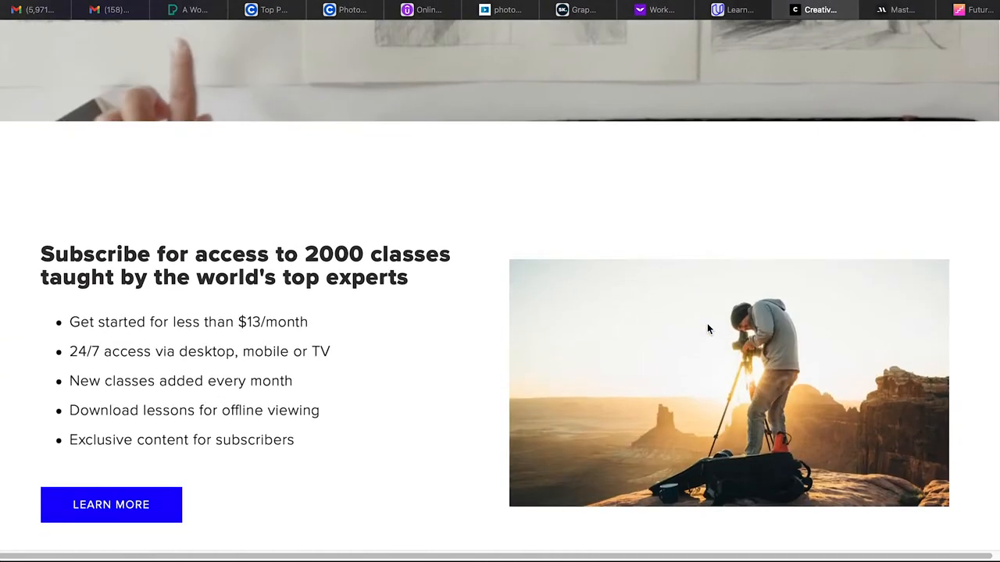
{"action": "scroll", "scroll_direction": "down", "scroll_amount": 3}
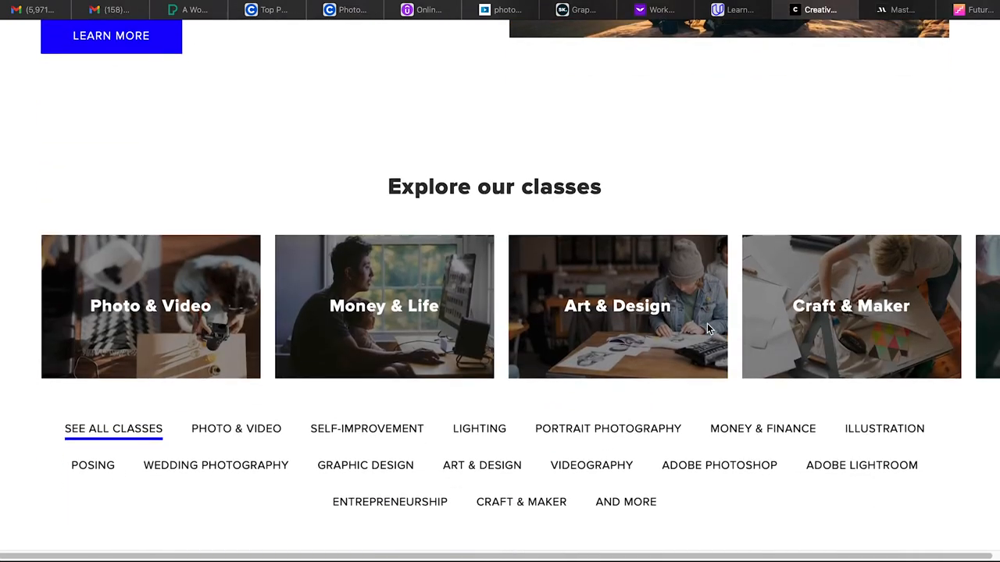
{"action": "scroll", "scroll_direction": "down", "scroll_amount": 3}
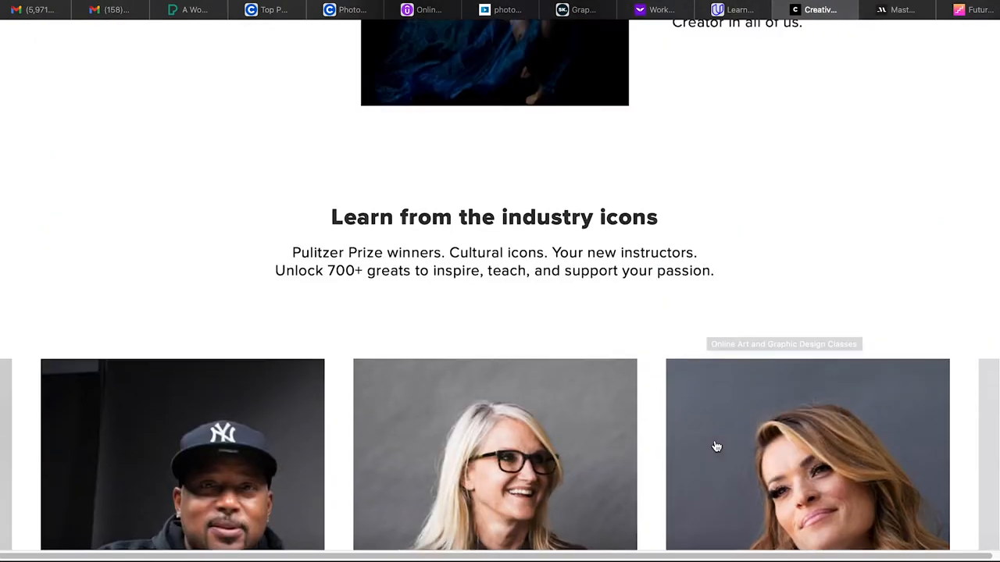
{"action": "scroll", "scroll_direction": "down", "scroll_amount": 3}
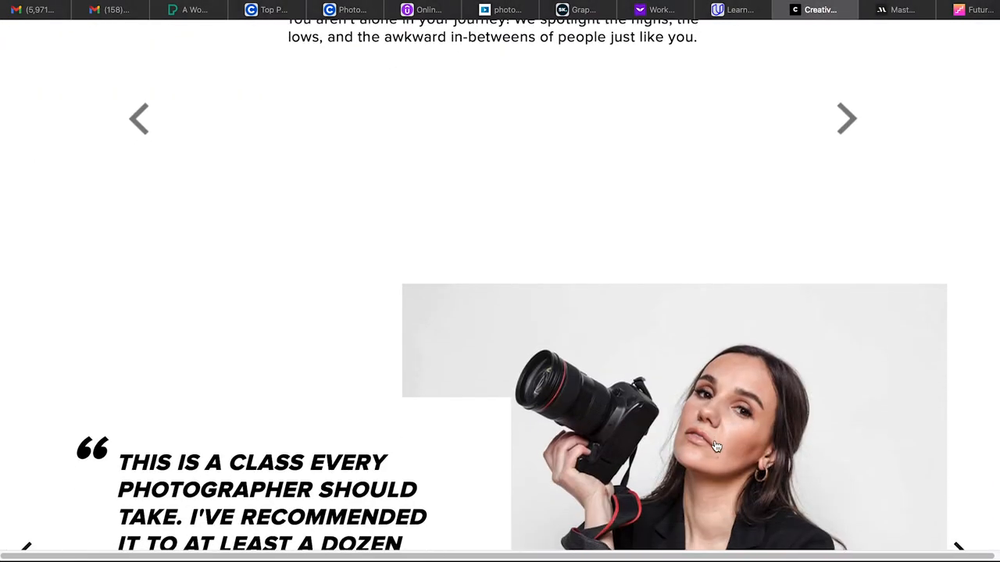
{"action": "scroll", "scroll_direction": "down", "scroll_amount": 3}
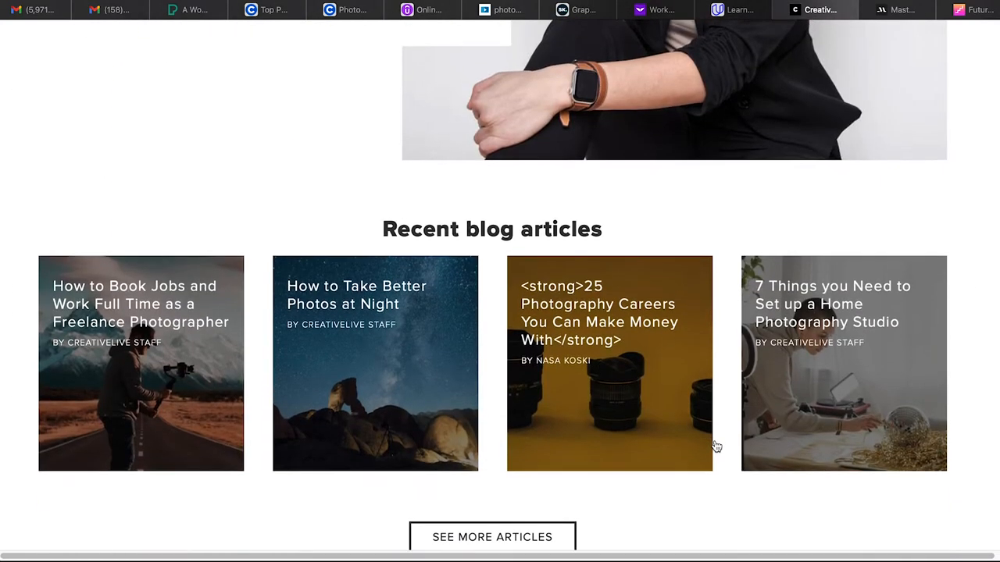
{"action": "scroll", "scroll_direction": "down", "scroll_amount": 3}
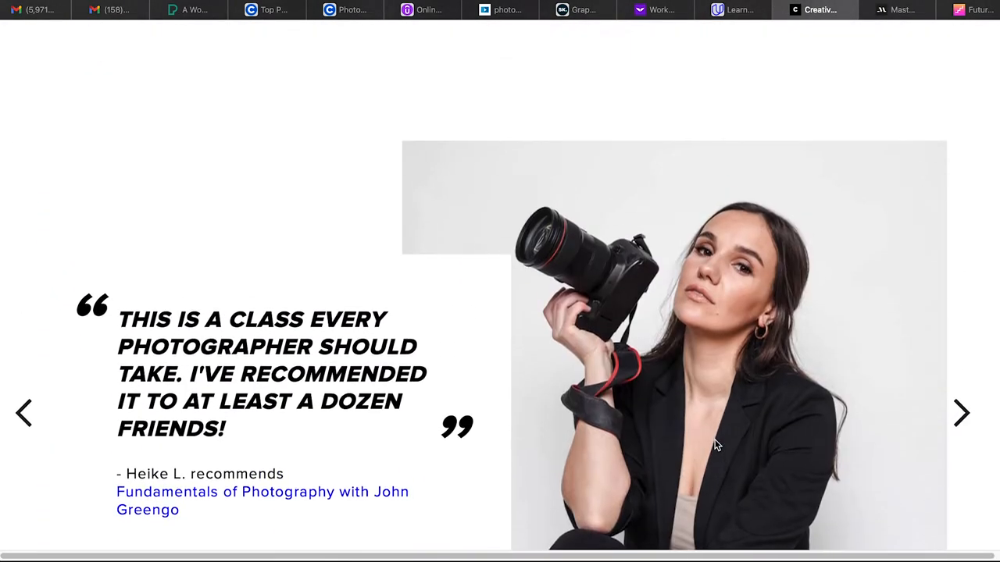
{"action": "left_click", "coordinate": [961, 412]}
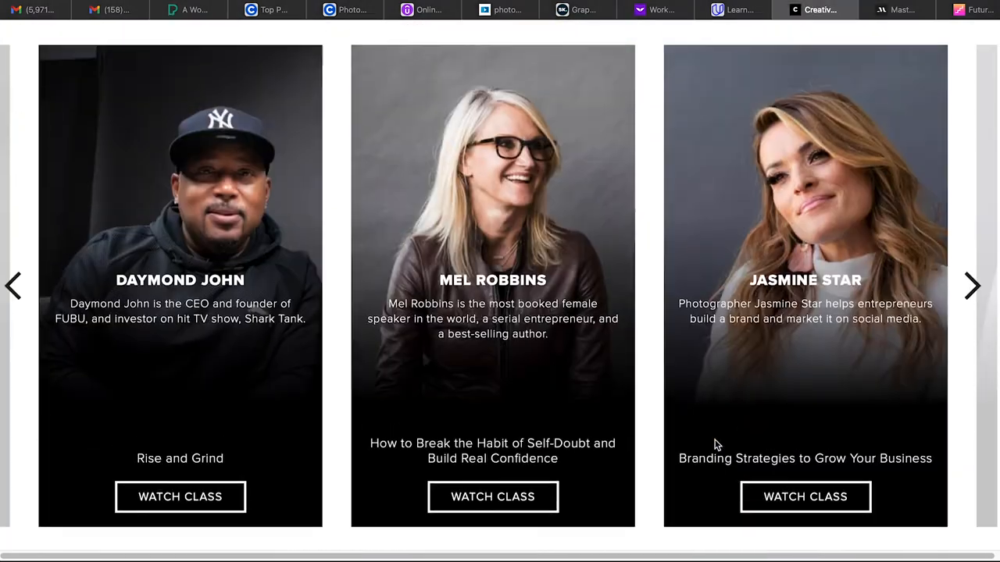
{"action": "scroll", "scroll_direction": "down", "scroll_amount": 3}
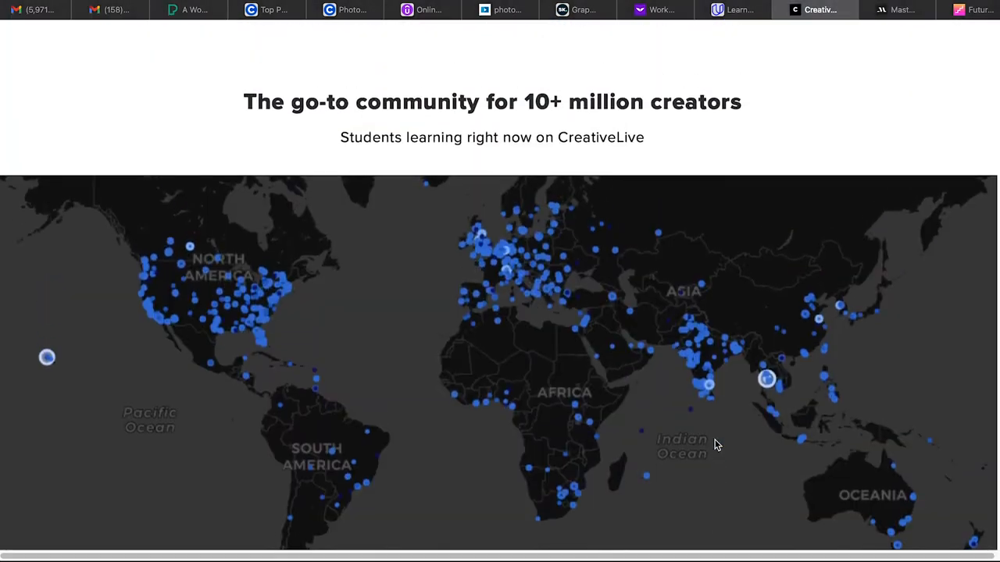
{"action": "scroll", "scroll_direction": "down", "scroll_amount": 3}
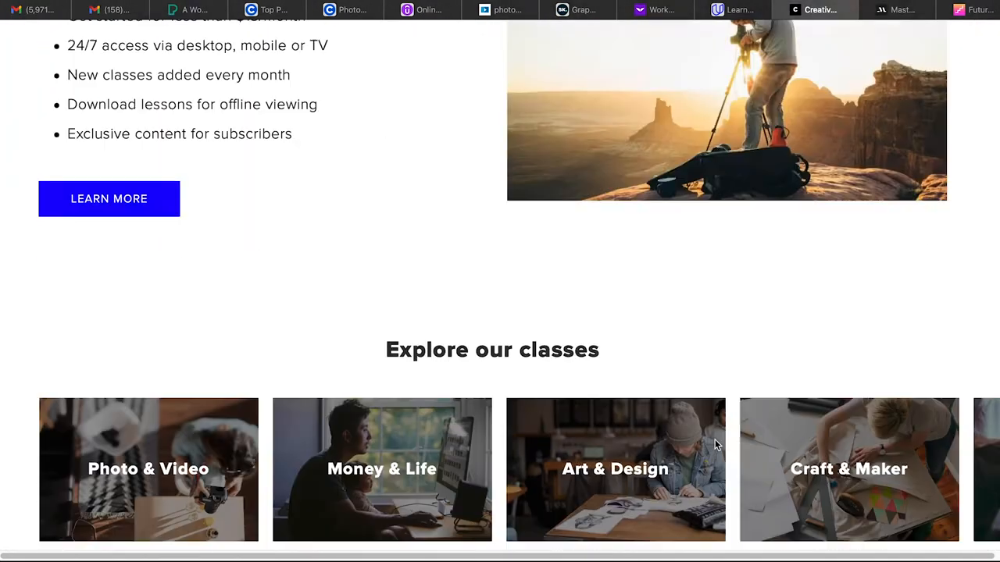
{"action": "scroll", "scroll_direction": "up", "scroll_amount": 3}
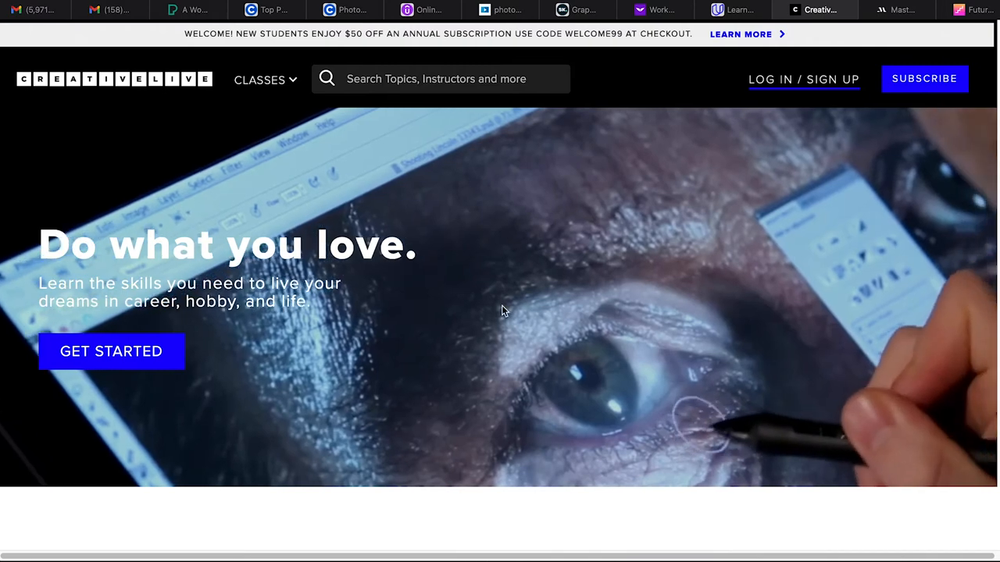
Step: Search CreativeLive for 'Lightroom' from the popular-searches dropdown
{"action": "left_click", "coordinate": [438, 78]}
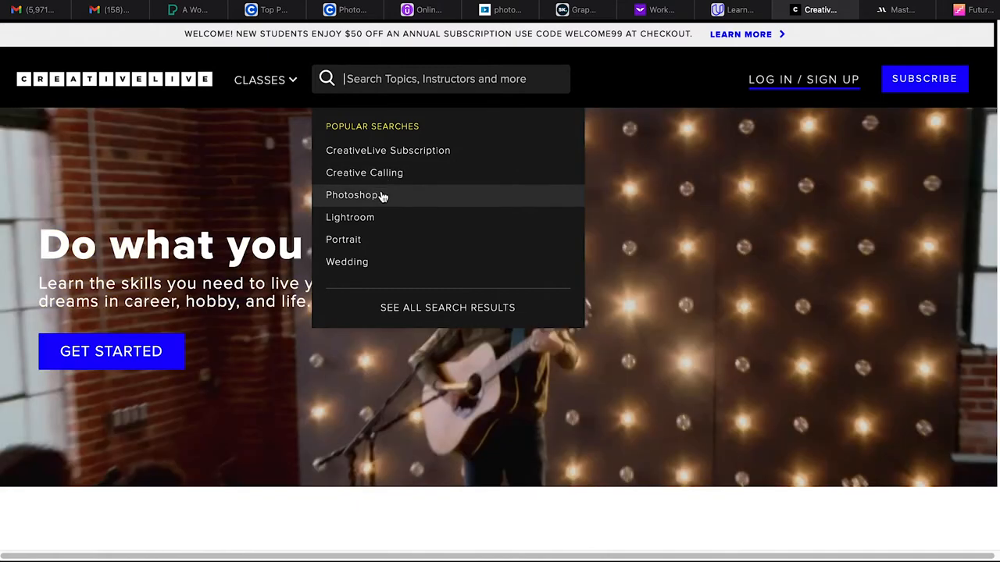
{"action": "type", "text": "Lightroom"}
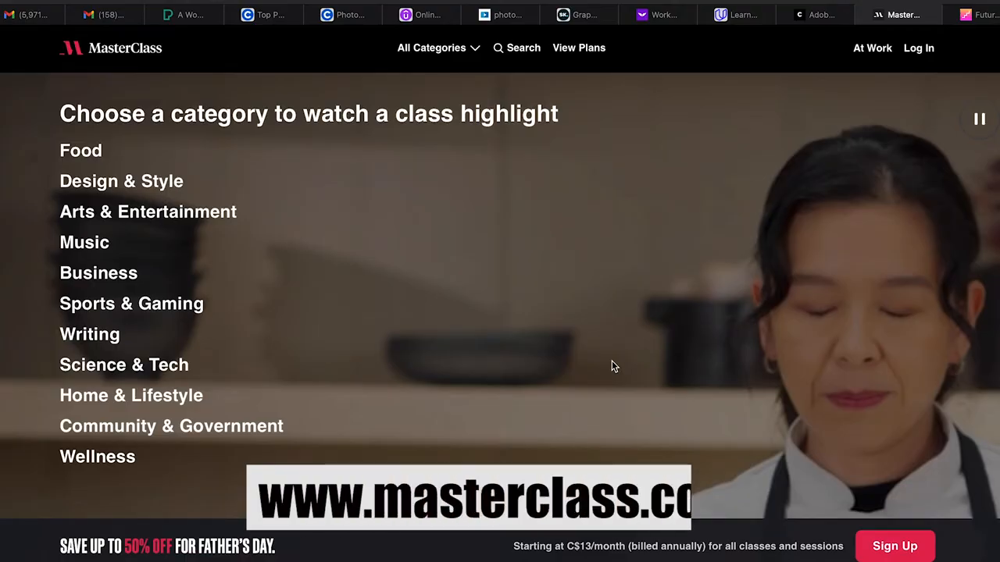
Step: Browse the MasterClass homepage, then search the site for 'ui', which returns no results
{"action": "scroll", "scroll_direction": "down", "scroll_amount": 3}
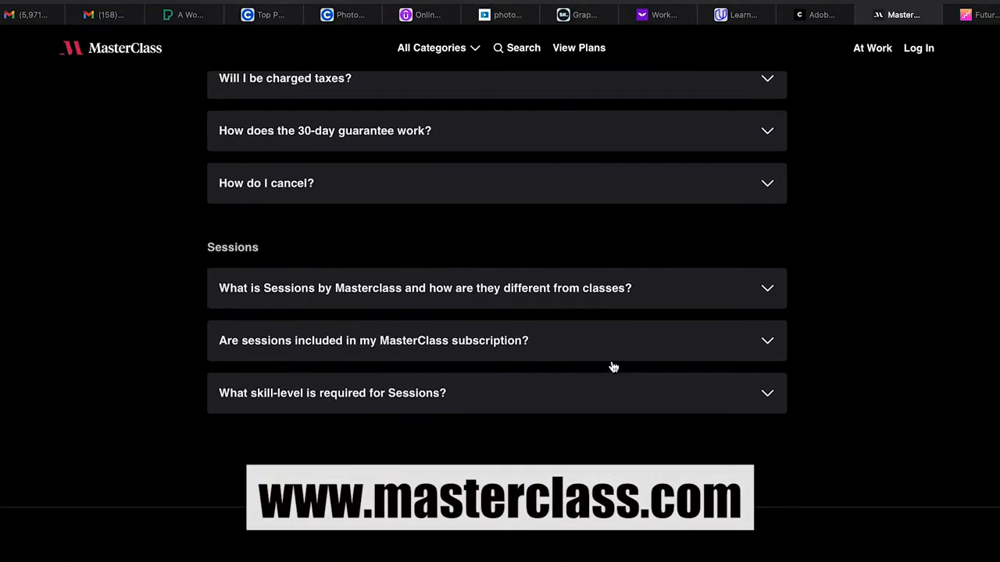
{"action": "scroll", "scroll_direction": "up", "scroll_amount": 3}
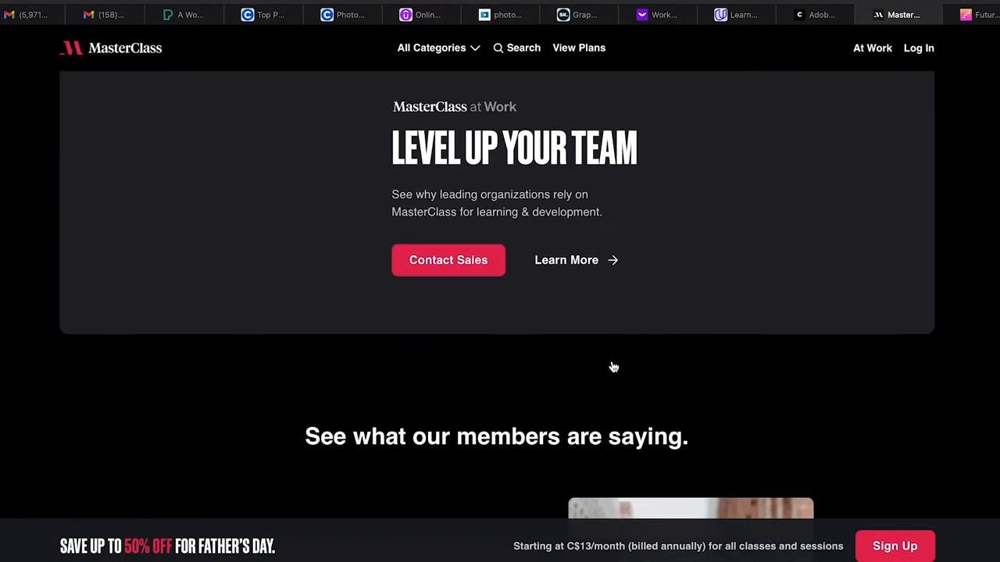
{"action": "scroll", "scroll_direction": "down", "scroll_amount": 3}
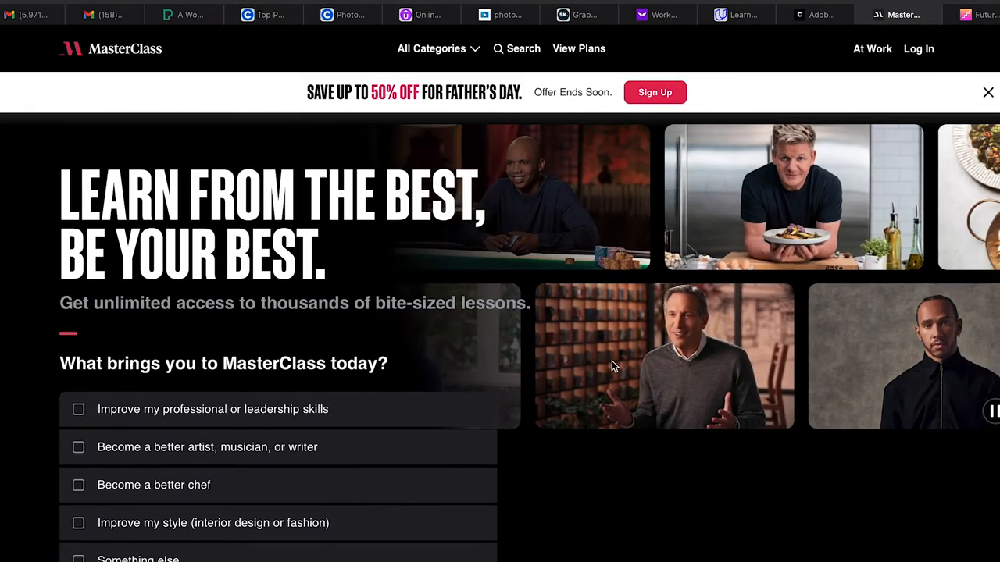
{"action": "type", "text": "u"}
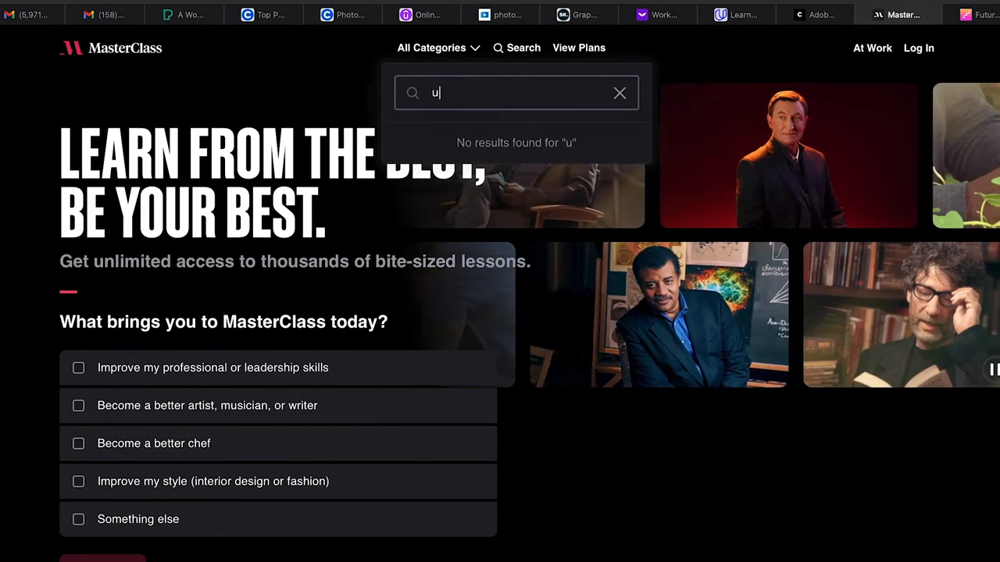
{"action": "type", "text": "i"}
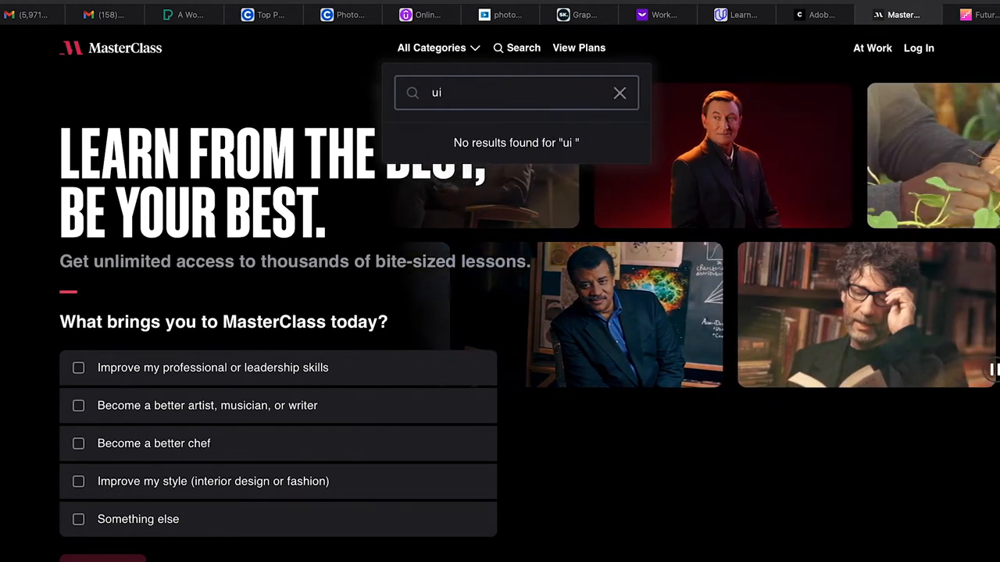